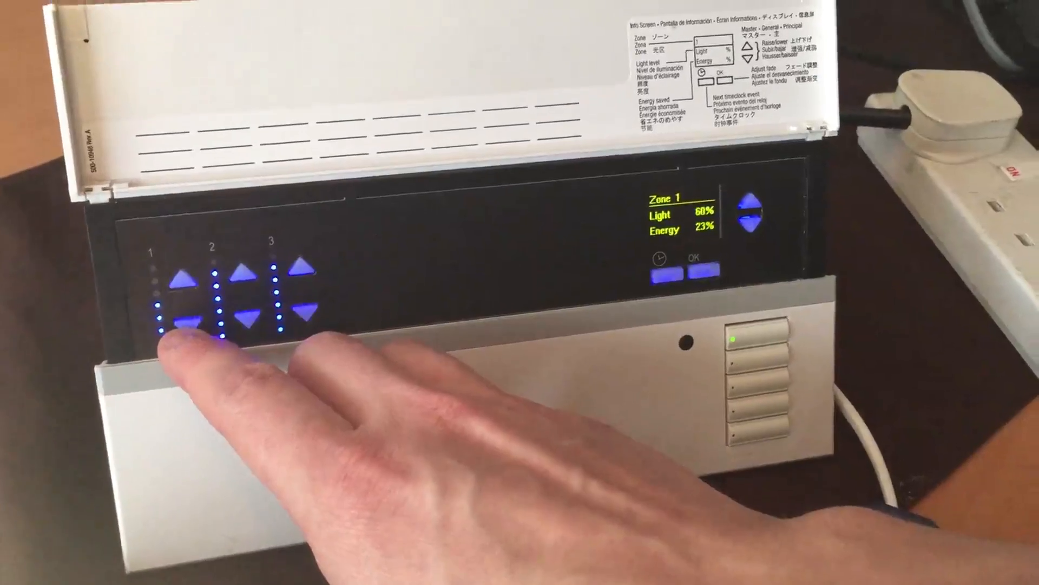
pyautogui.click(184, 321)
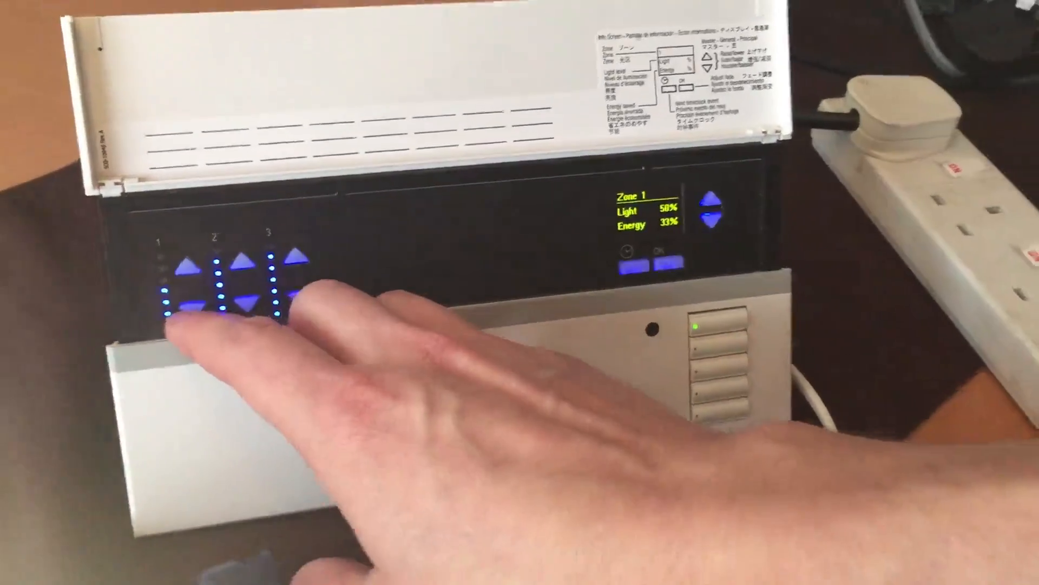